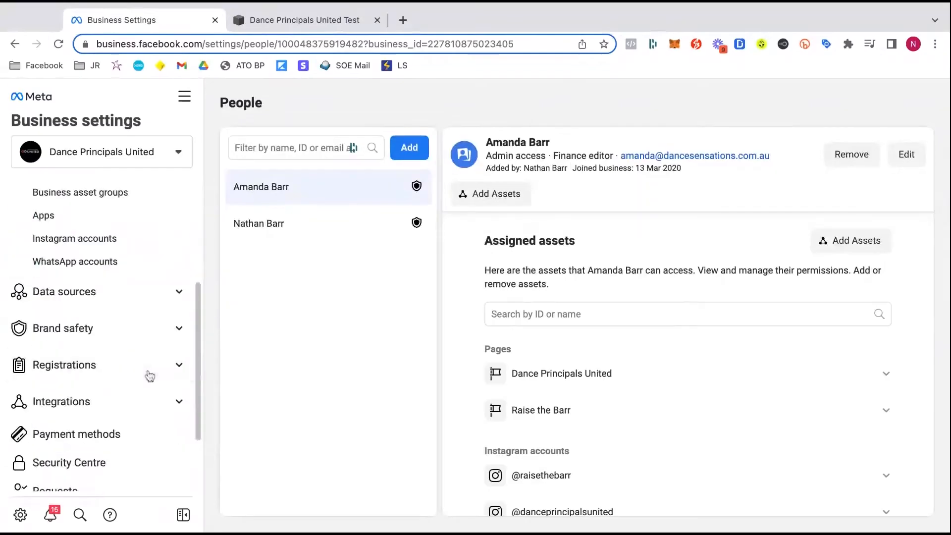
# - Show the Domains list under Brand safety, where wixtest.danceprincipalsunited.com appears as not verified
pyautogui.click(63, 328)
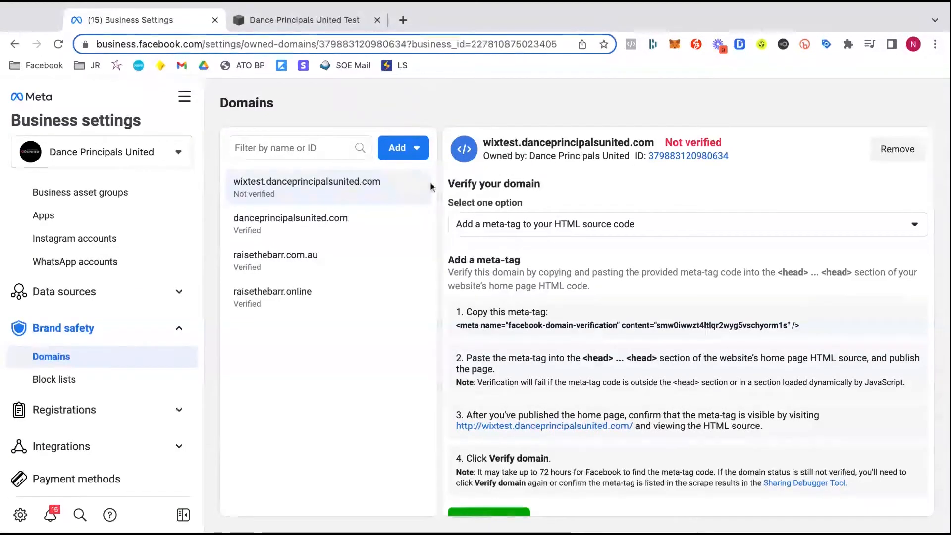
pyautogui.click(291, 223)
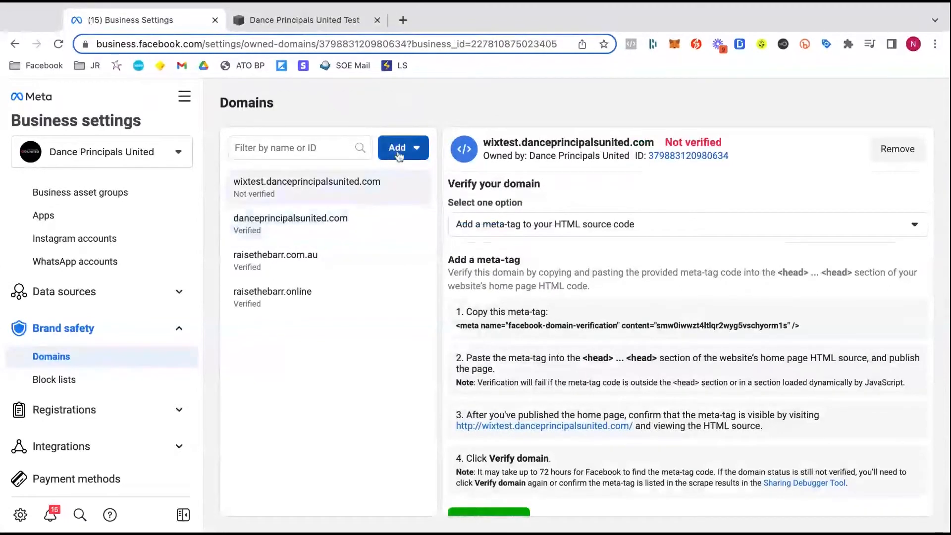
# - Create the new domain squaretest.danceprincipalsunuted.com, now listed as not verified
pyautogui.click(403, 148)
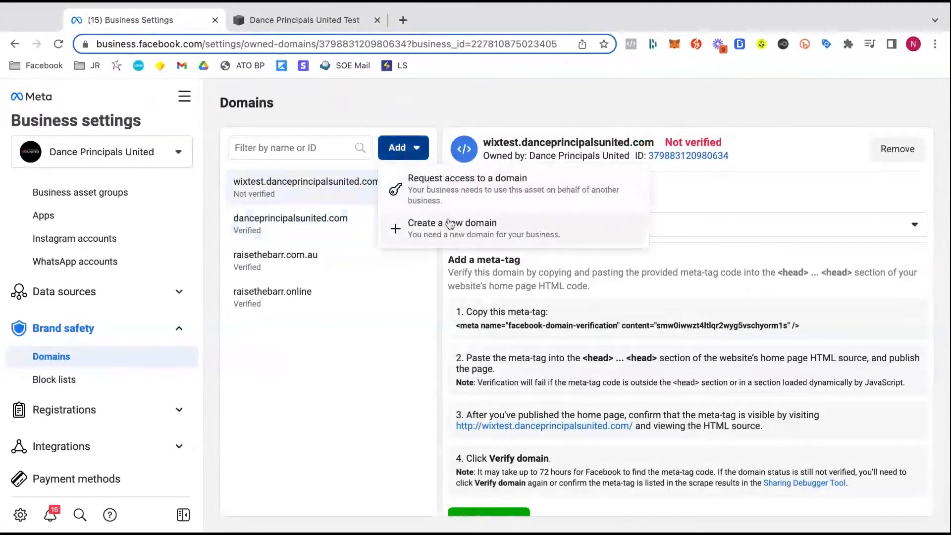
pyautogui.click(452, 223)
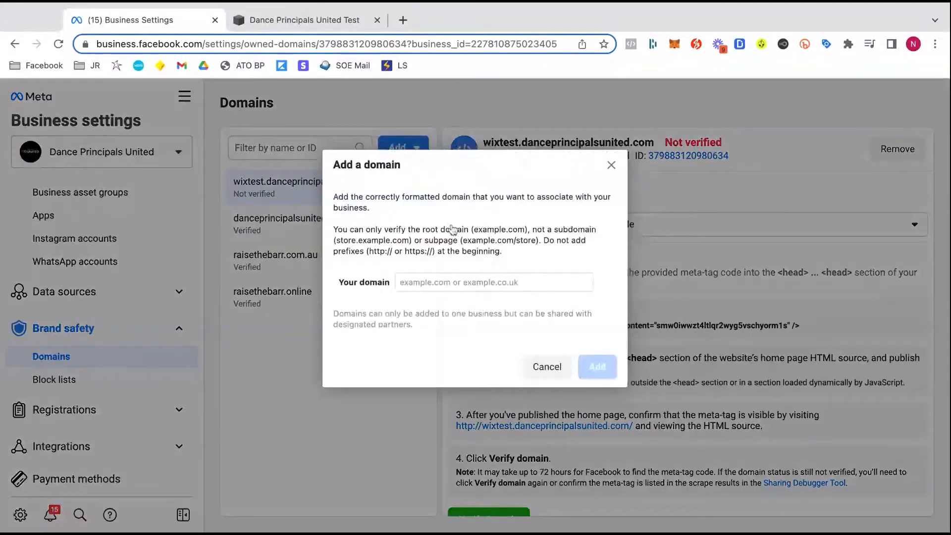
pyautogui.click(492, 283)
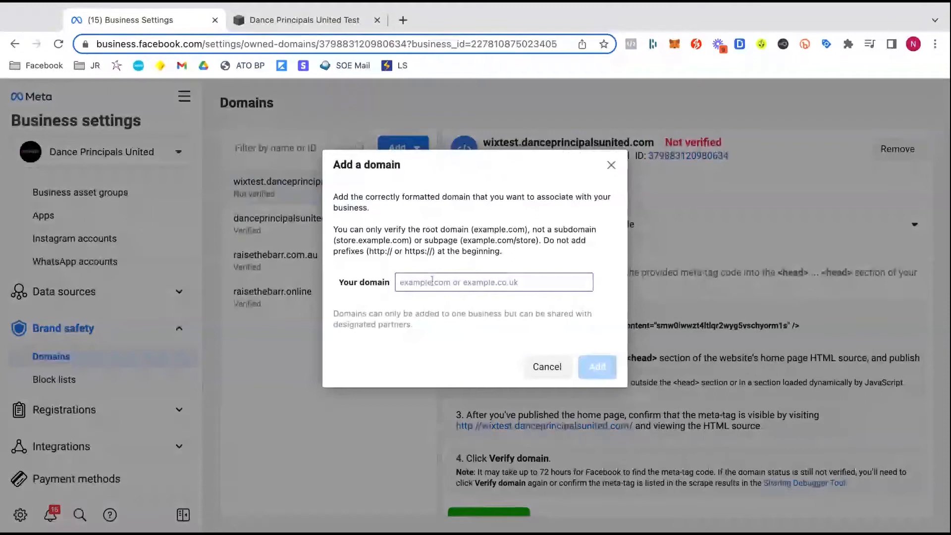
pyautogui.write('ss')
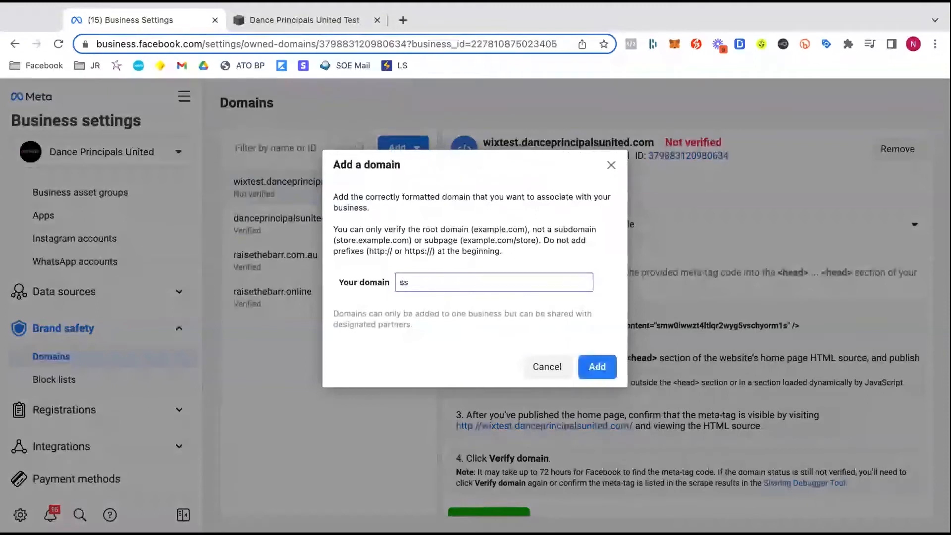
pyautogui.write('squaretest.danceprinc')
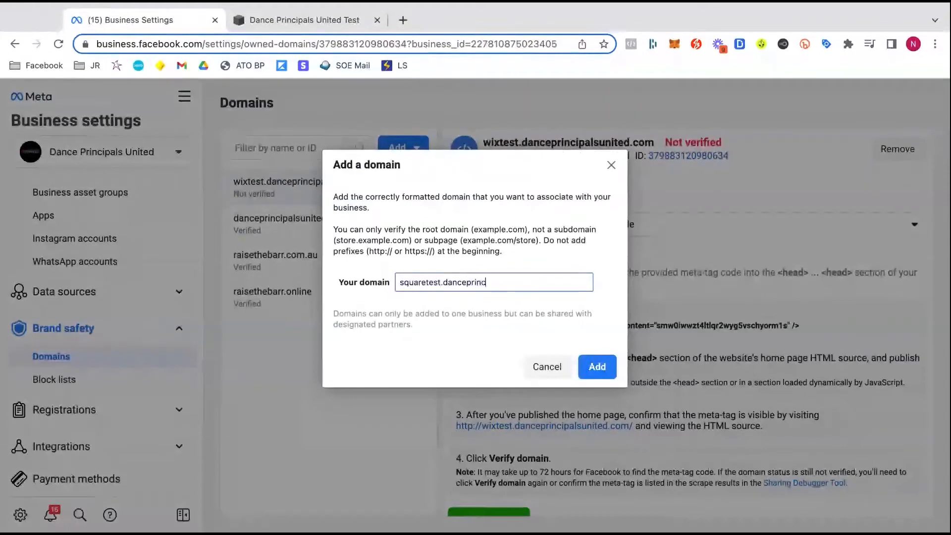
pyautogui.write('ipalsunuted')
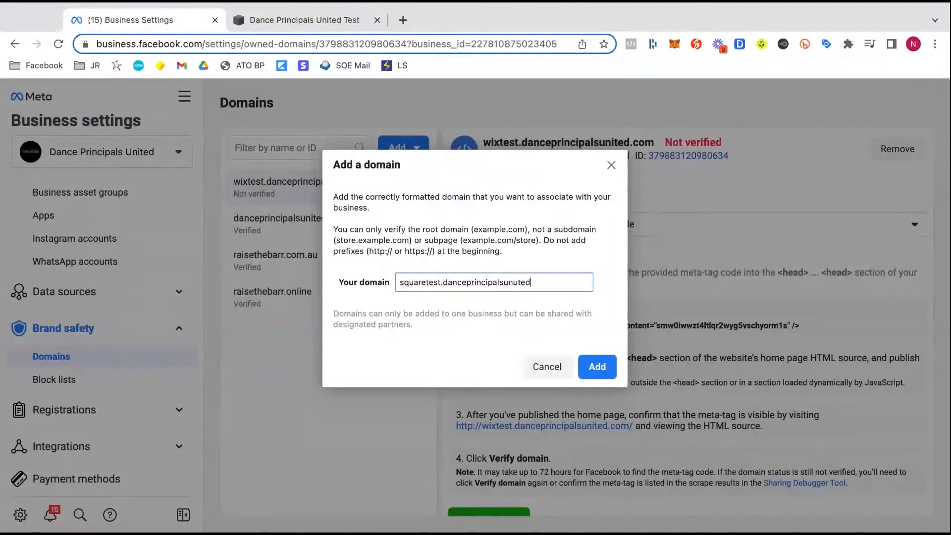
pyautogui.write('.com')
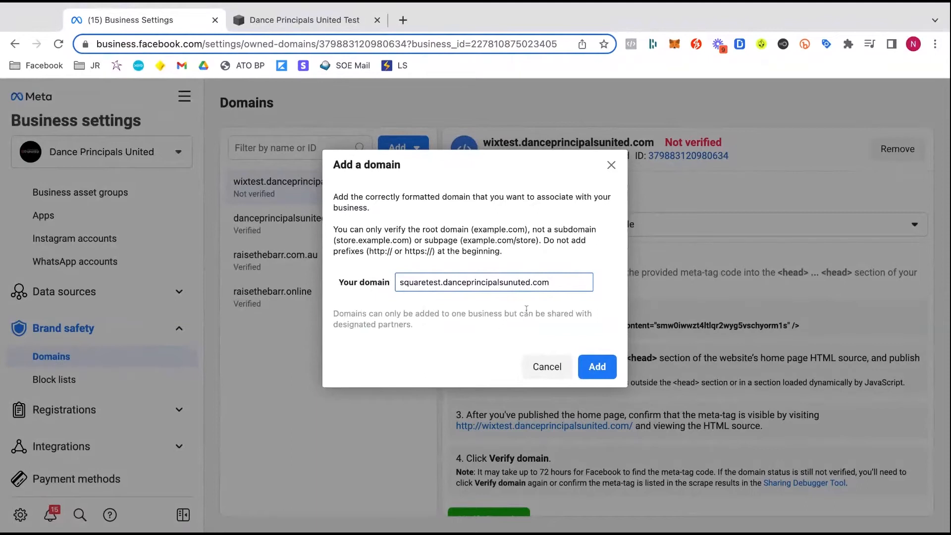
pyautogui.click(596, 366)
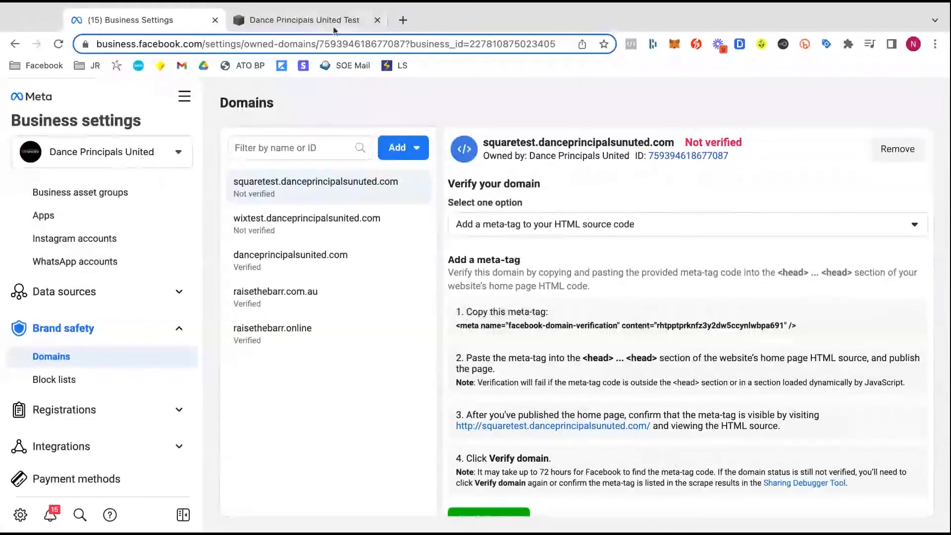
# - Switch to the Dance Principals United Test Squarespace tab with the meta-tag ready
pyautogui.click(303, 20)
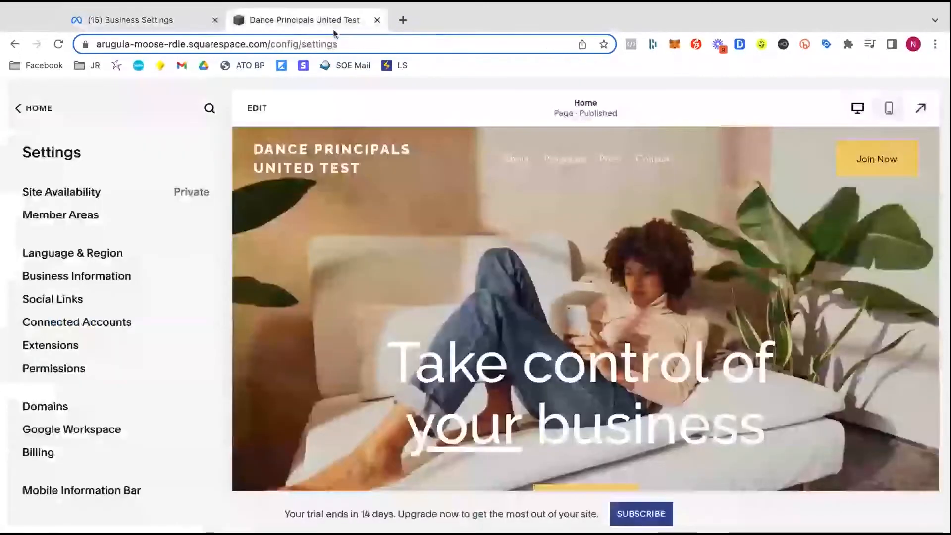
# - Reach the empty header Code Injection page via Home, Settings and Advanced
pyautogui.click(34, 108)
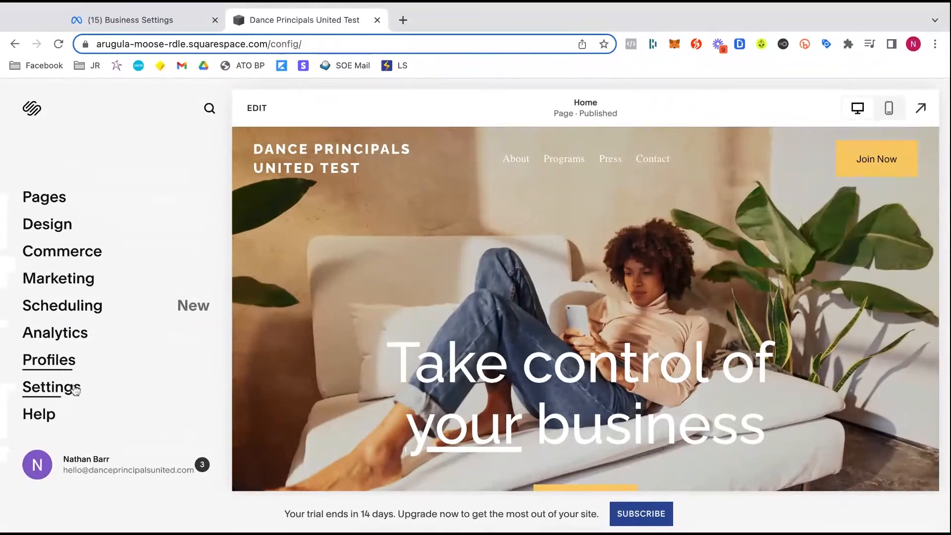
pyautogui.click(51, 388)
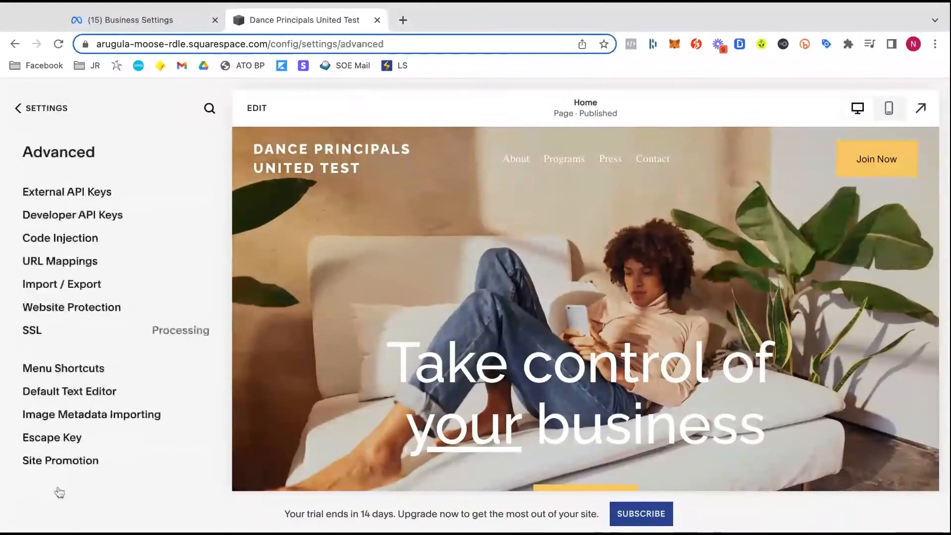
pyautogui.click(60, 238)
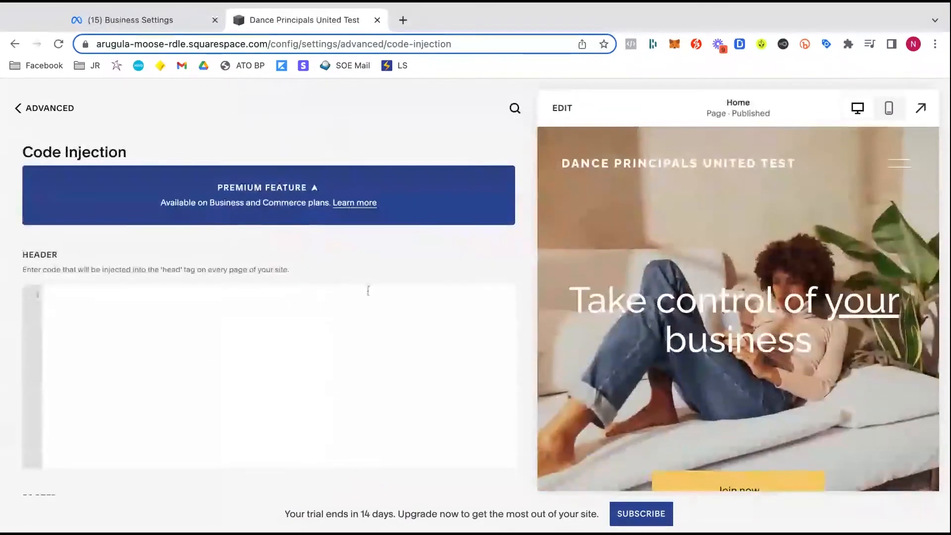
# - Paste the facebook-domain-verification meta-tag into the header and attempt verifying the squaretest domain
pyautogui.write('<meta name="facebook-domain-verification" content="rhtpptprknfz3y2dw5ccynlwbpa691" />')
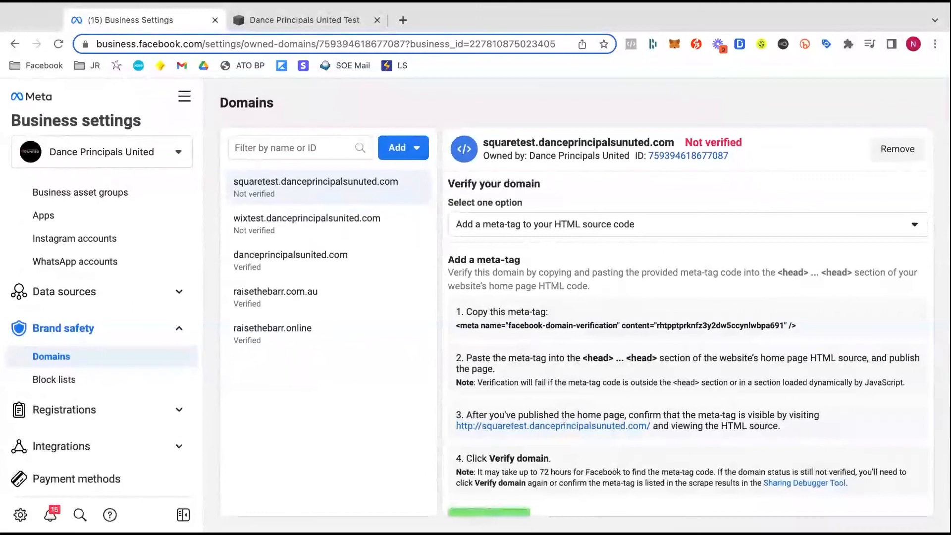
pyautogui.click(488, 514)
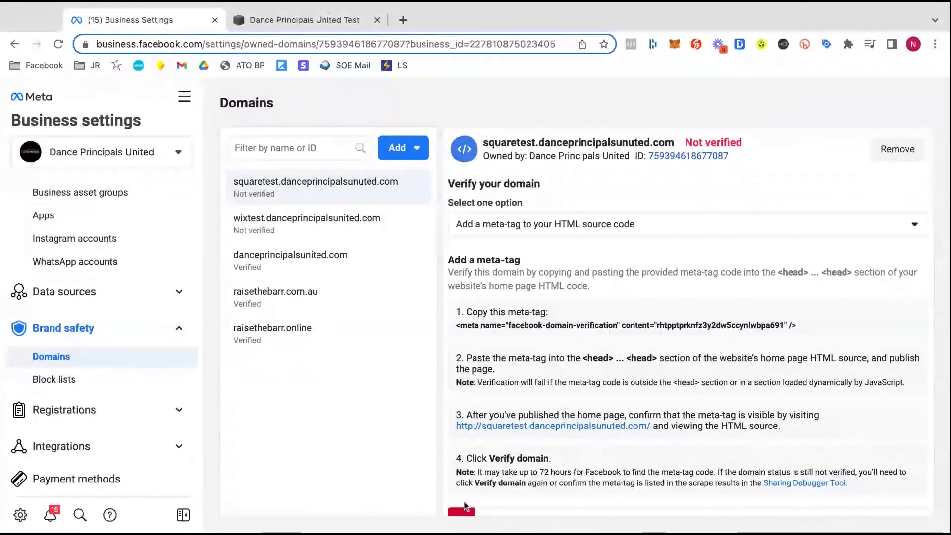